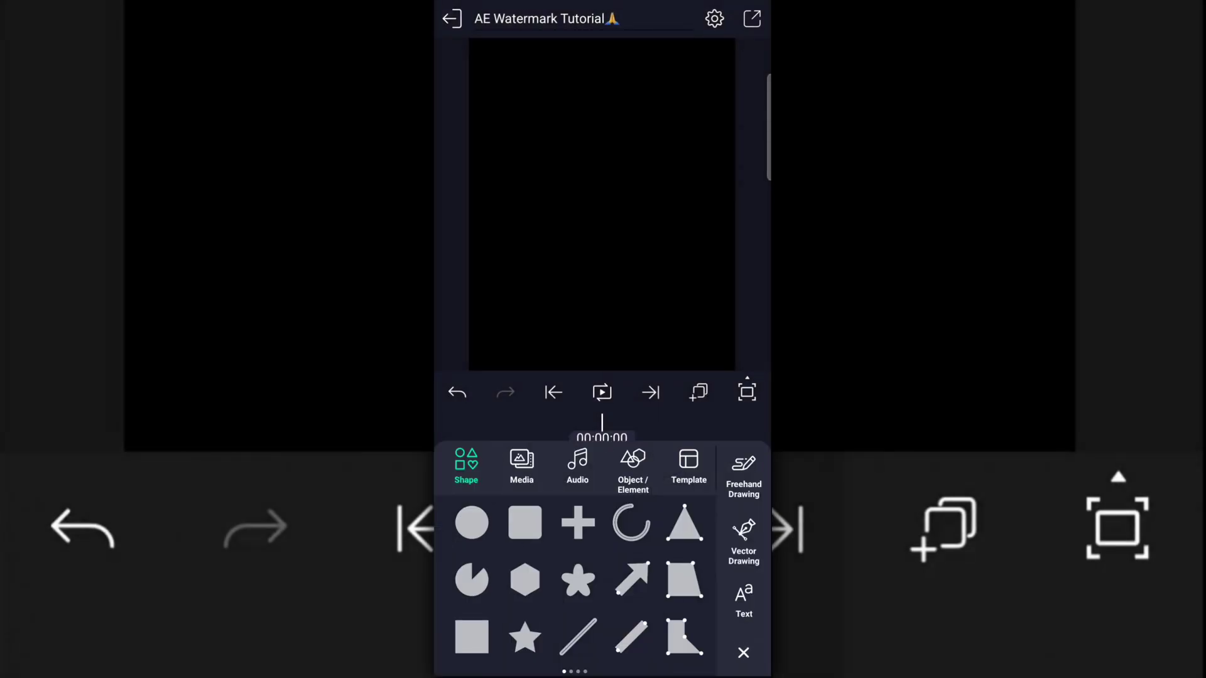
# Step: Duplicate the Super Thanks edit's video layer so two copies sit above the audio track
pyautogui.click(742, 654)
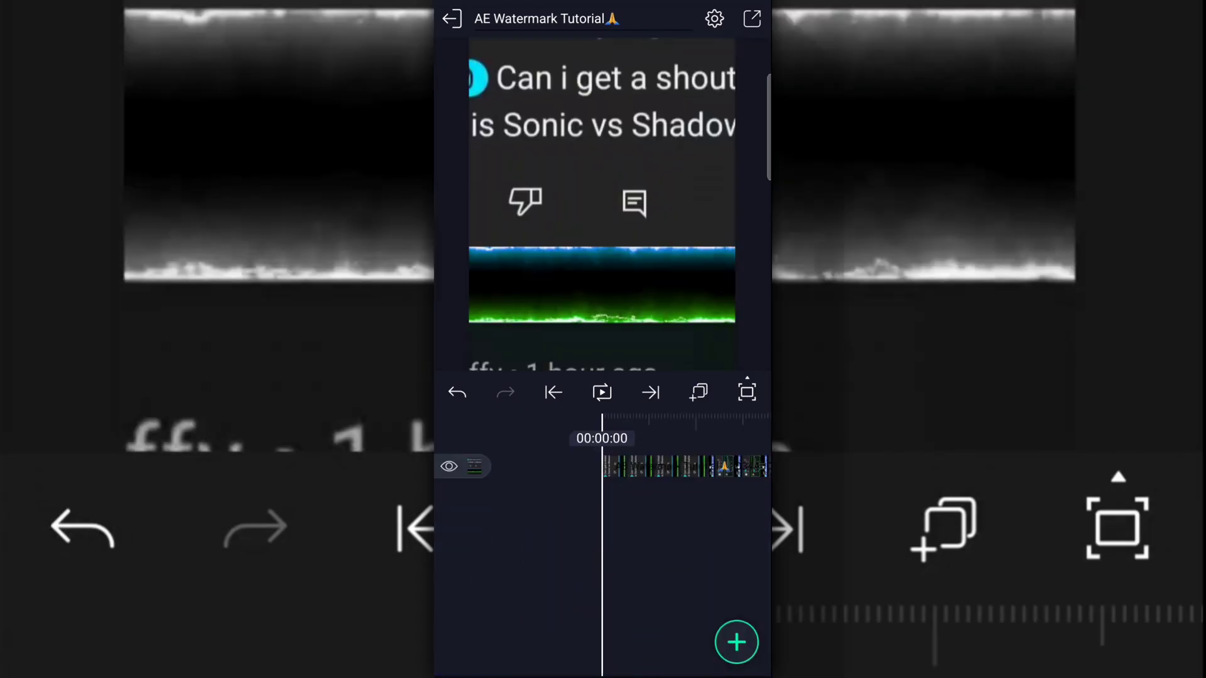
pyautogui.click(602, 394)
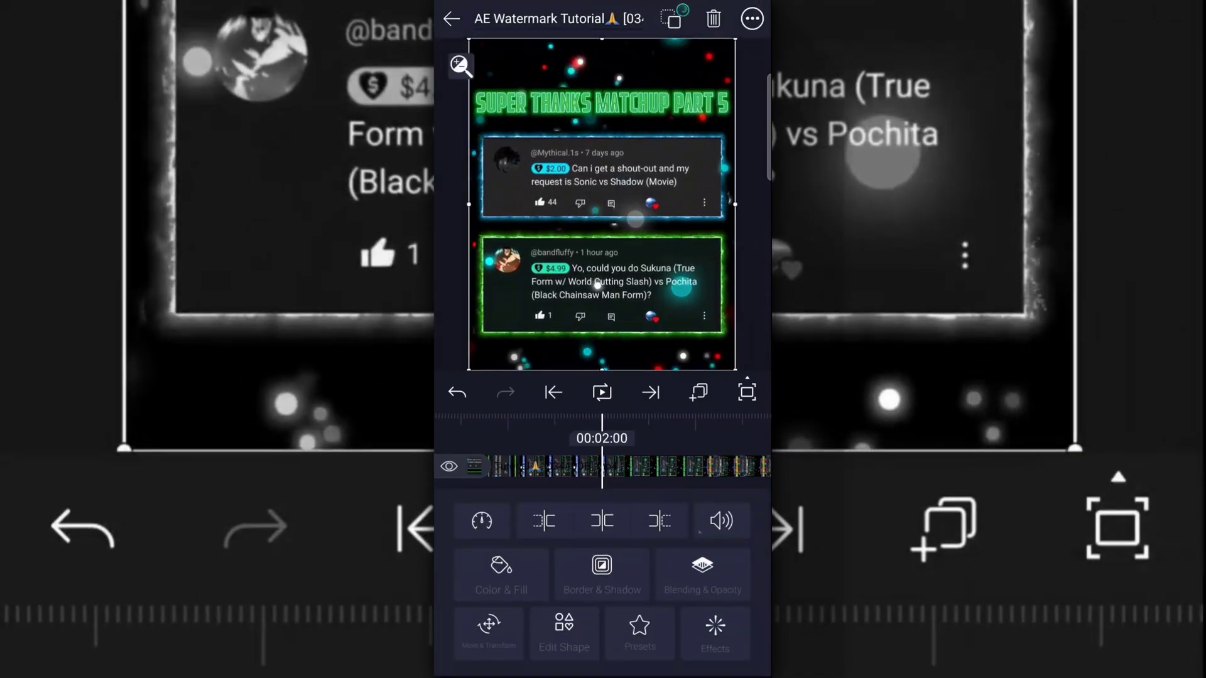
pyautogui.click(751, 19)
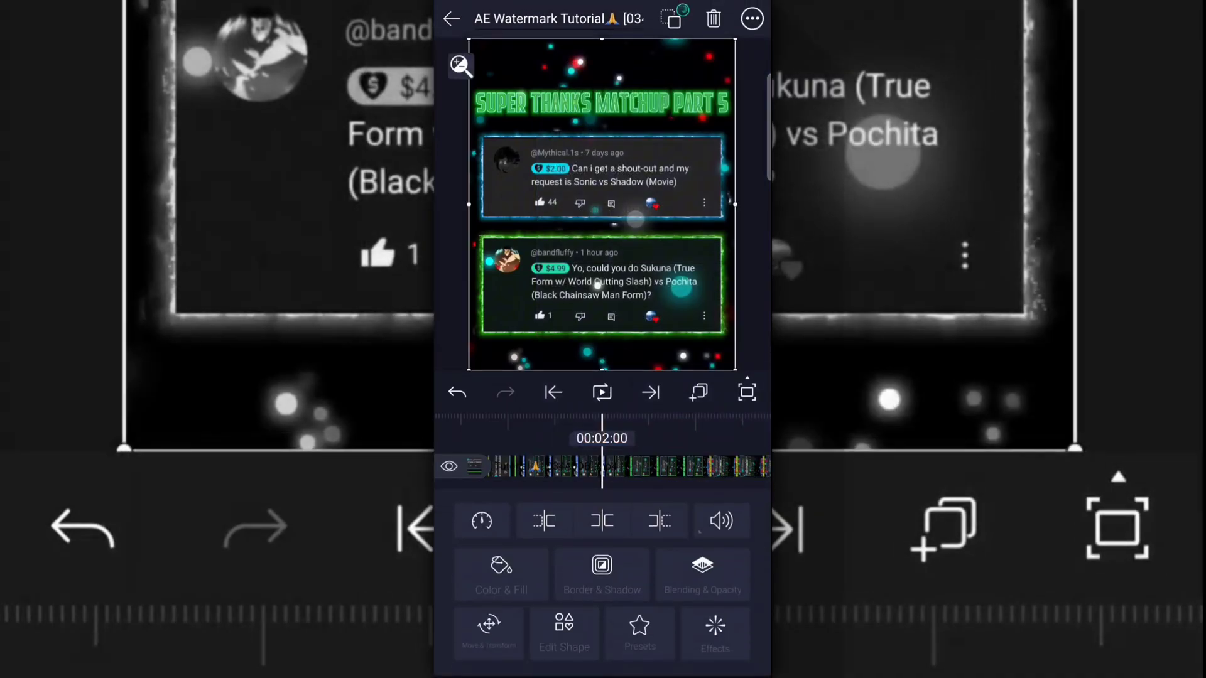
pyautogui.click(750, 18)
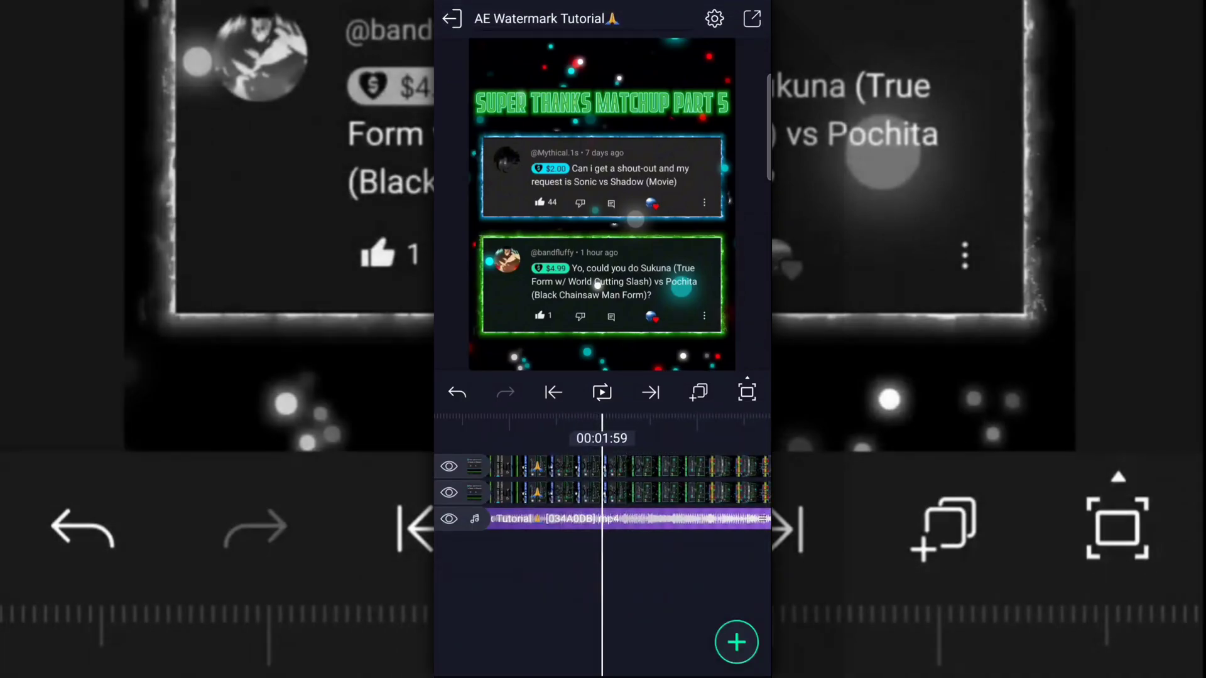
# Step: Add a text layer reading 'MiddleTrack' and set it in the Deli font
pyautogui.click(735, 642)
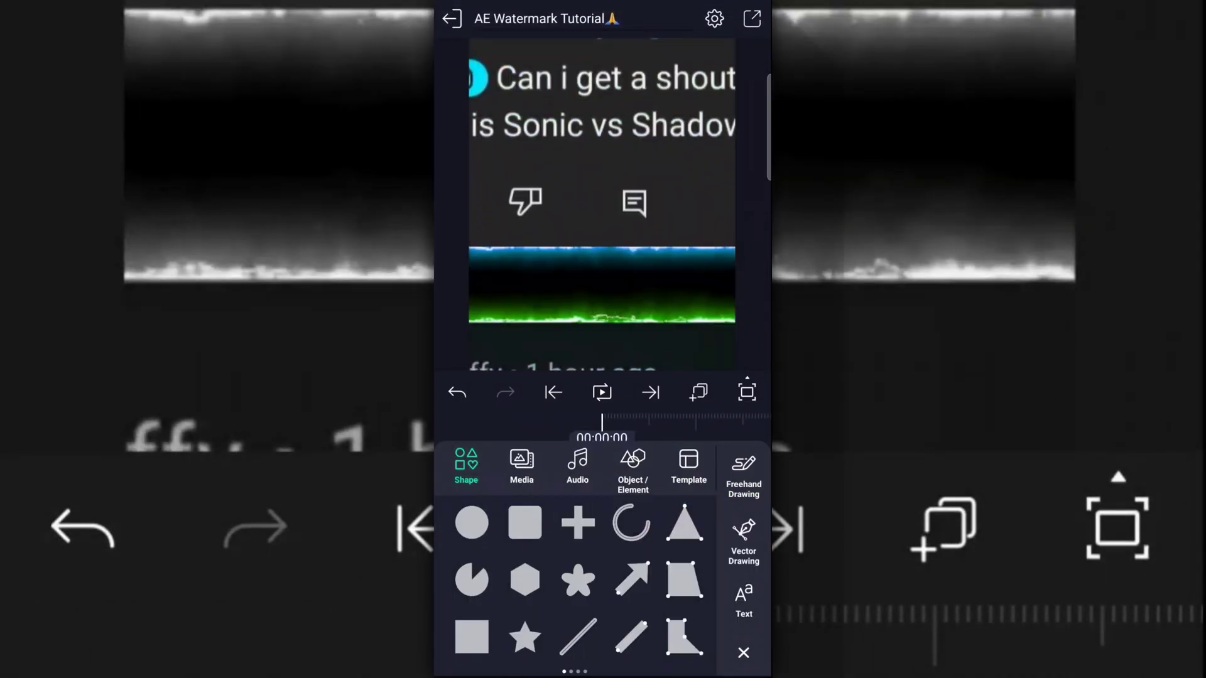
pyautogui.click(520, 465)
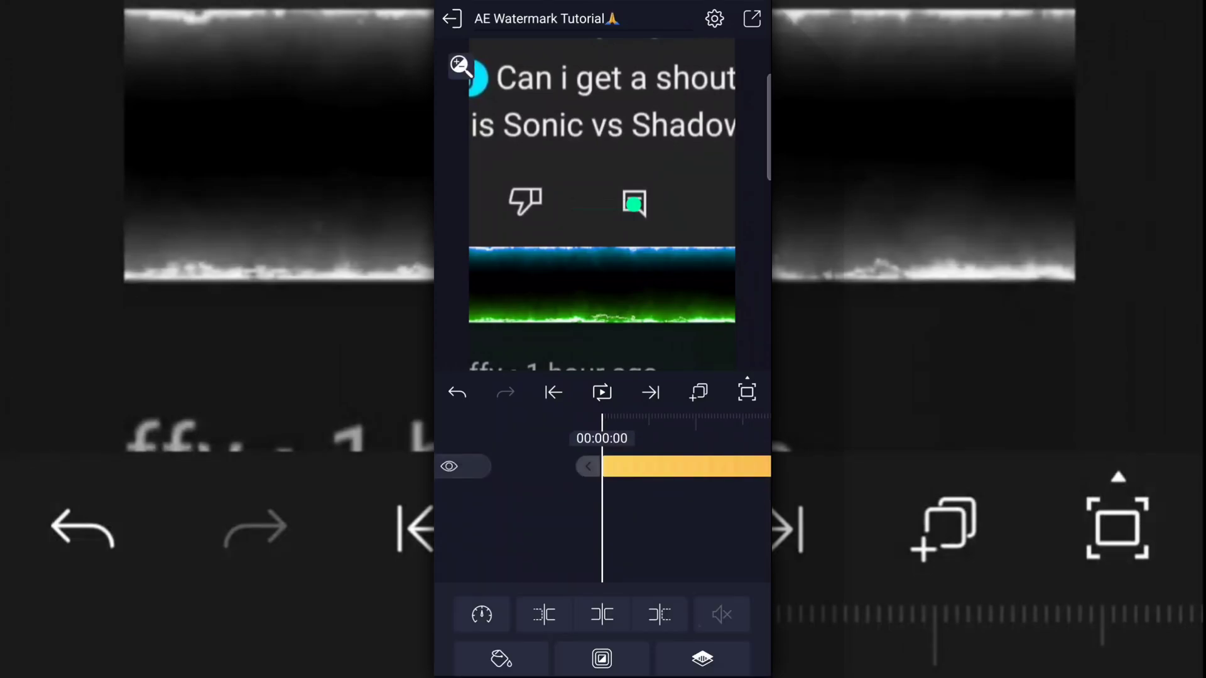
pyautogui.write('Mi')
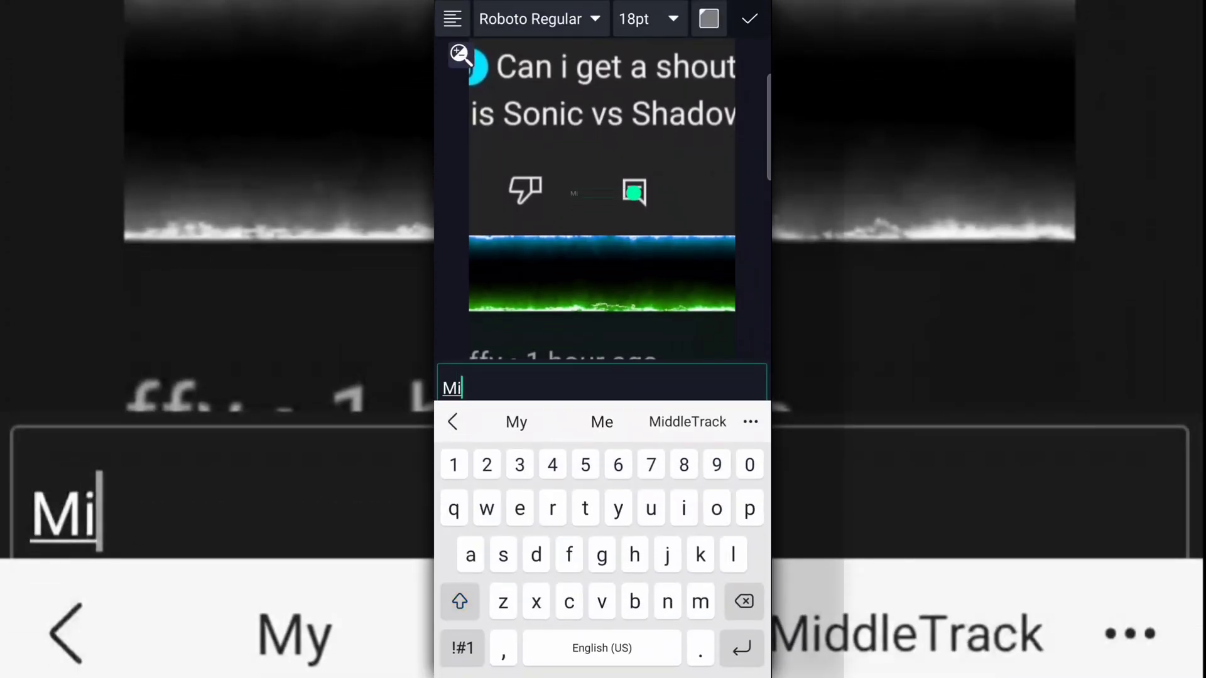
pyautogui.click(686, 422)
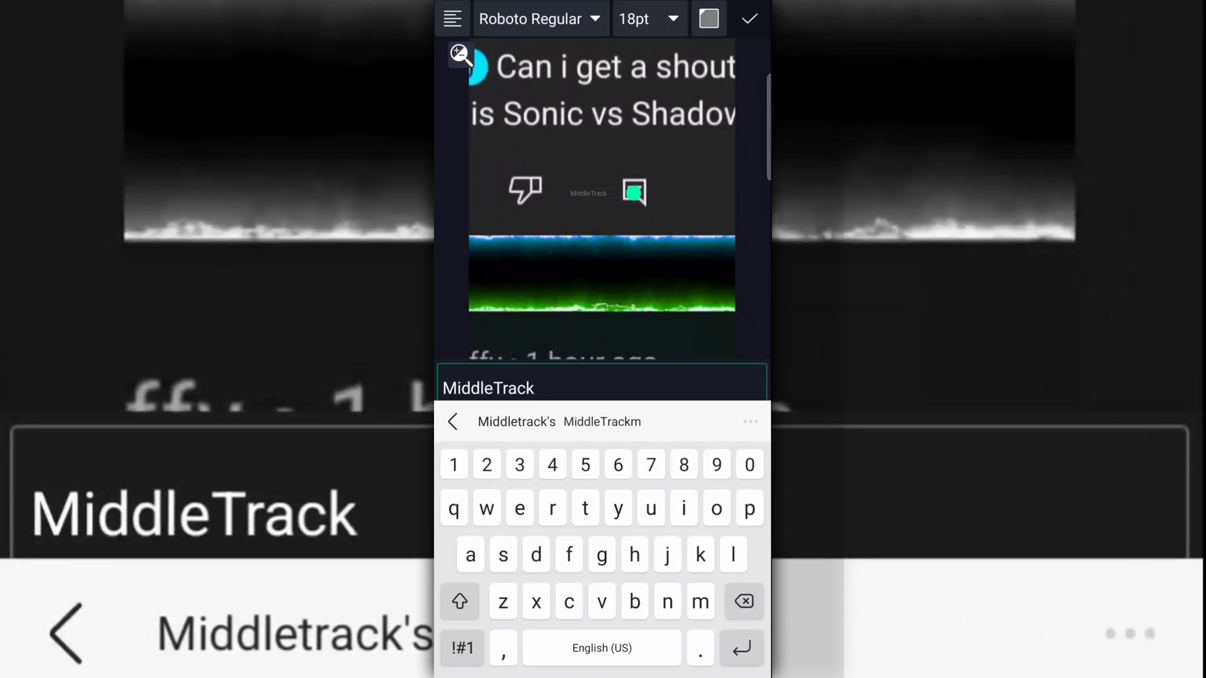
pyautogui.click(531, 19)
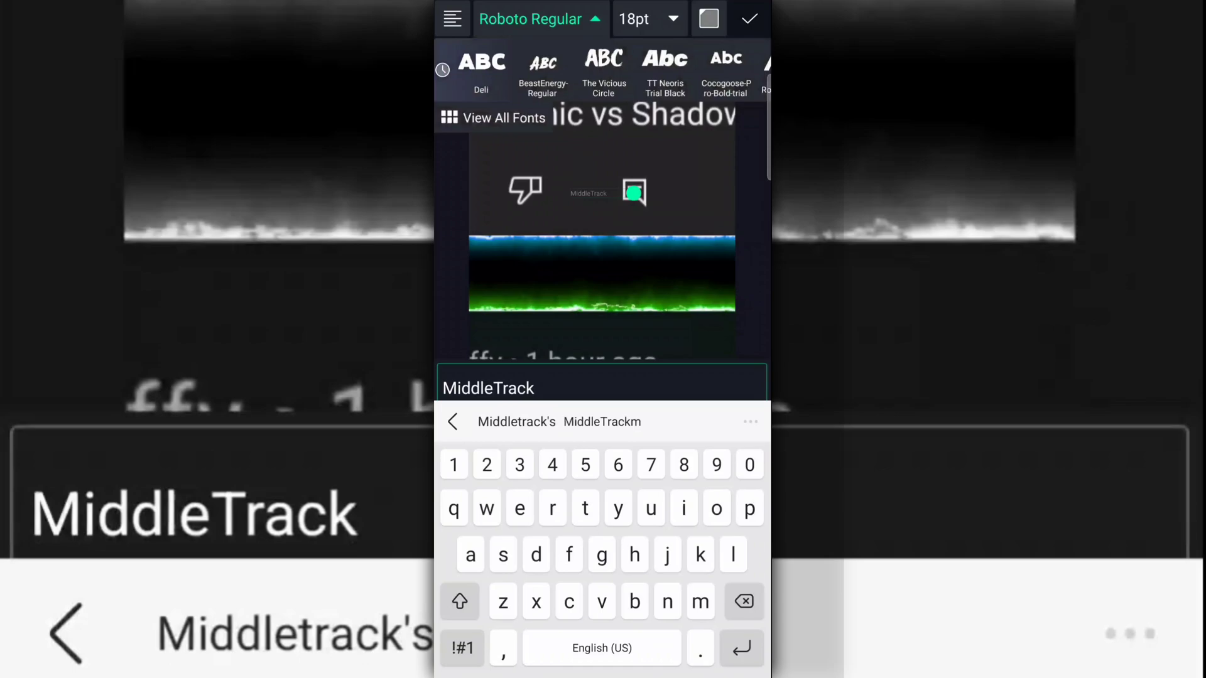
pyautogui.click(481, 69)
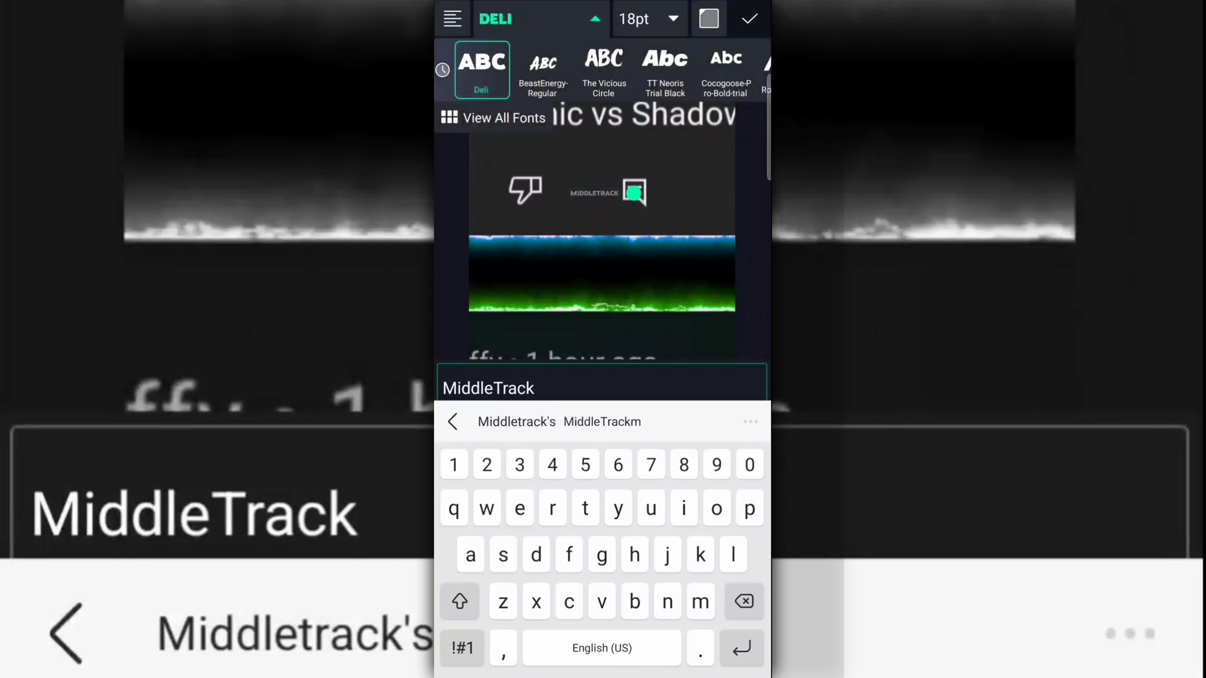
pyautogui.click(708, 19)
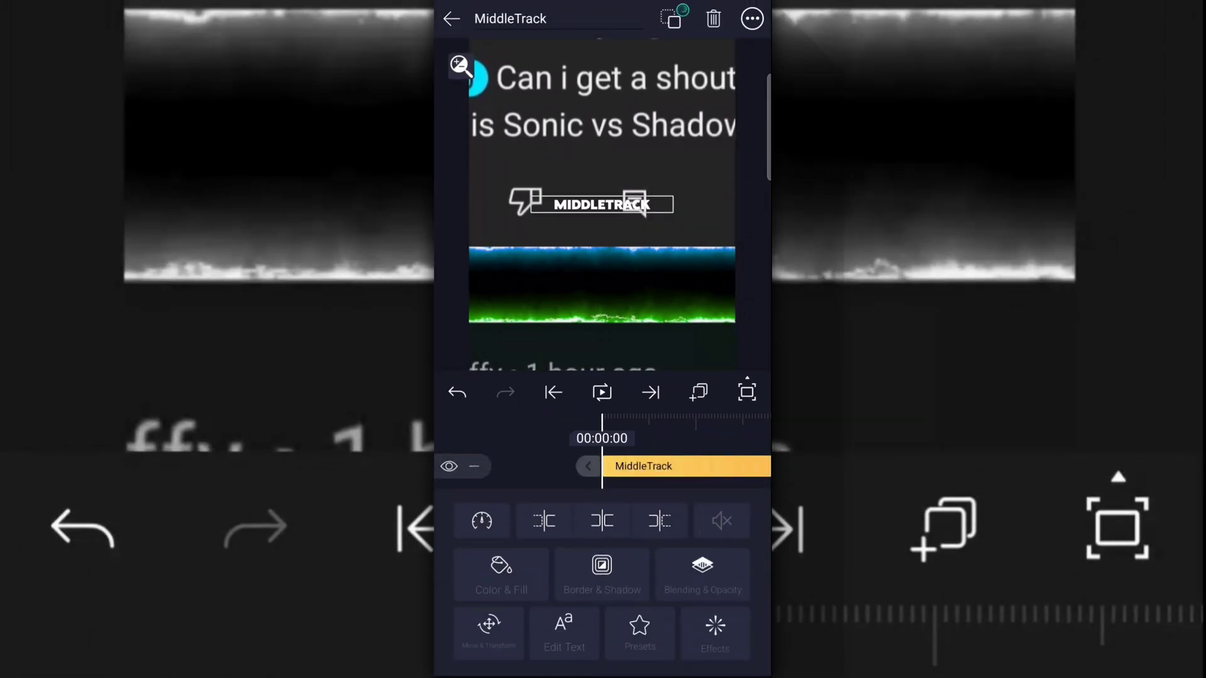
# Step: Move the MIDDLETRACK text down to Y 2500, then select the edit copy's layer
pyautogui.click(489, 632)
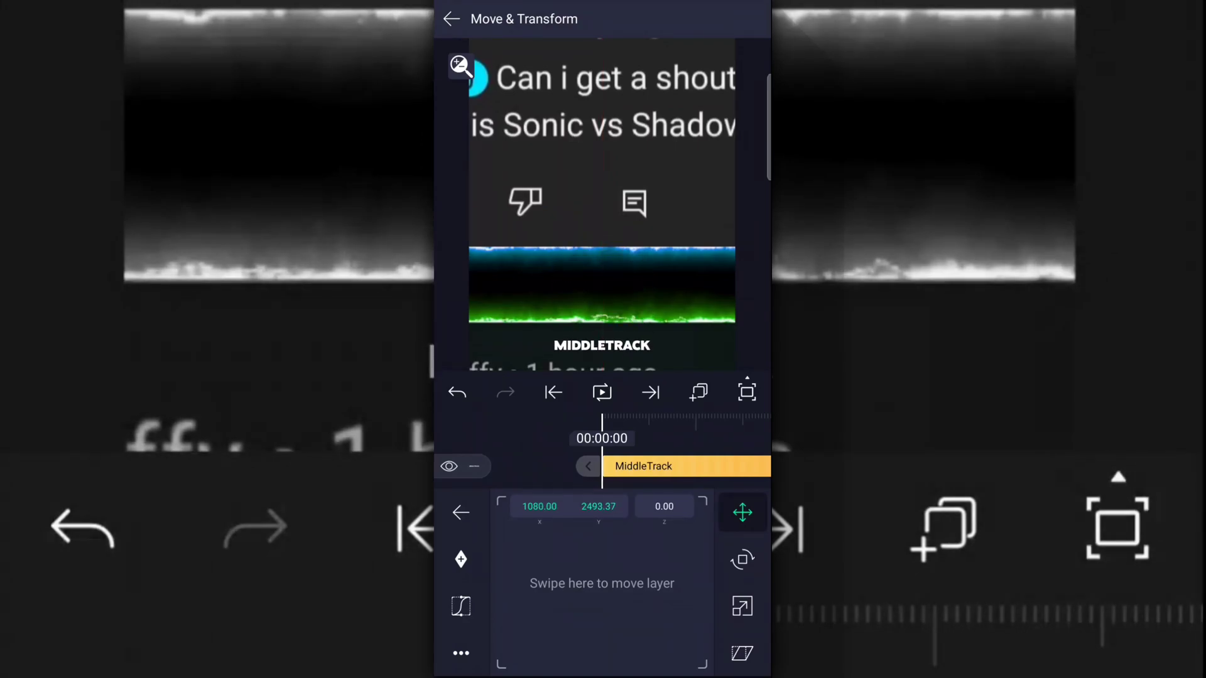
pyautogui.click(598, 506)
pyautogui.write('2500')
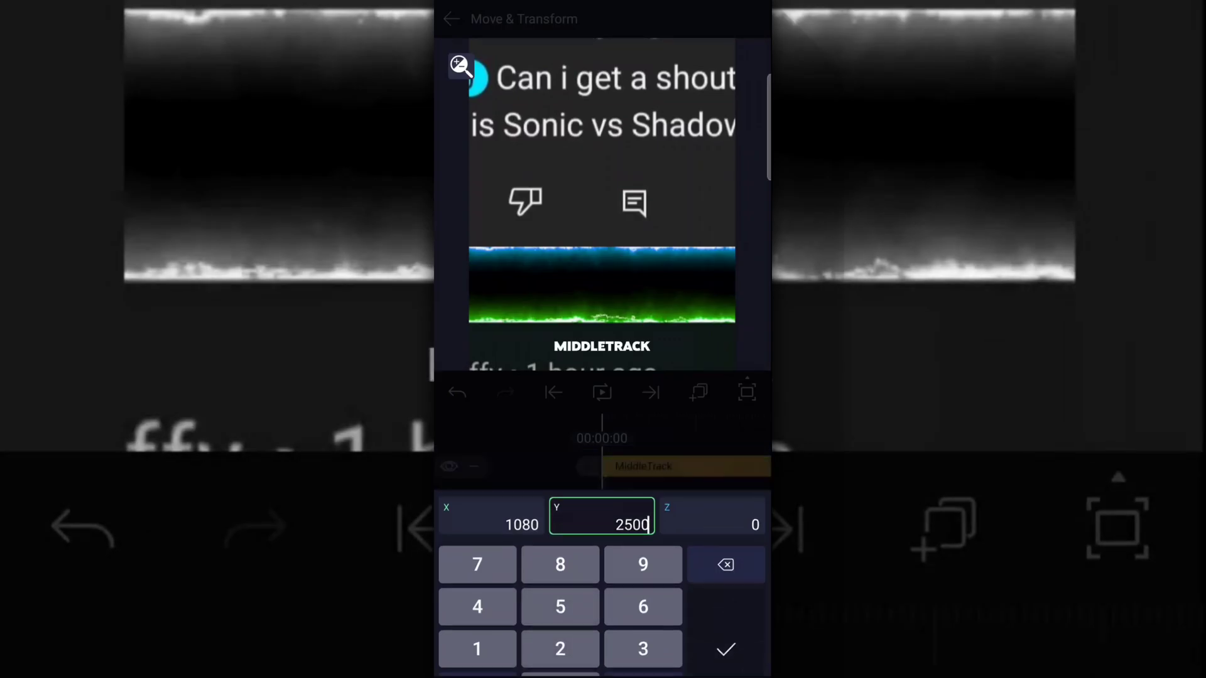
pyautogui.click(724, 648)
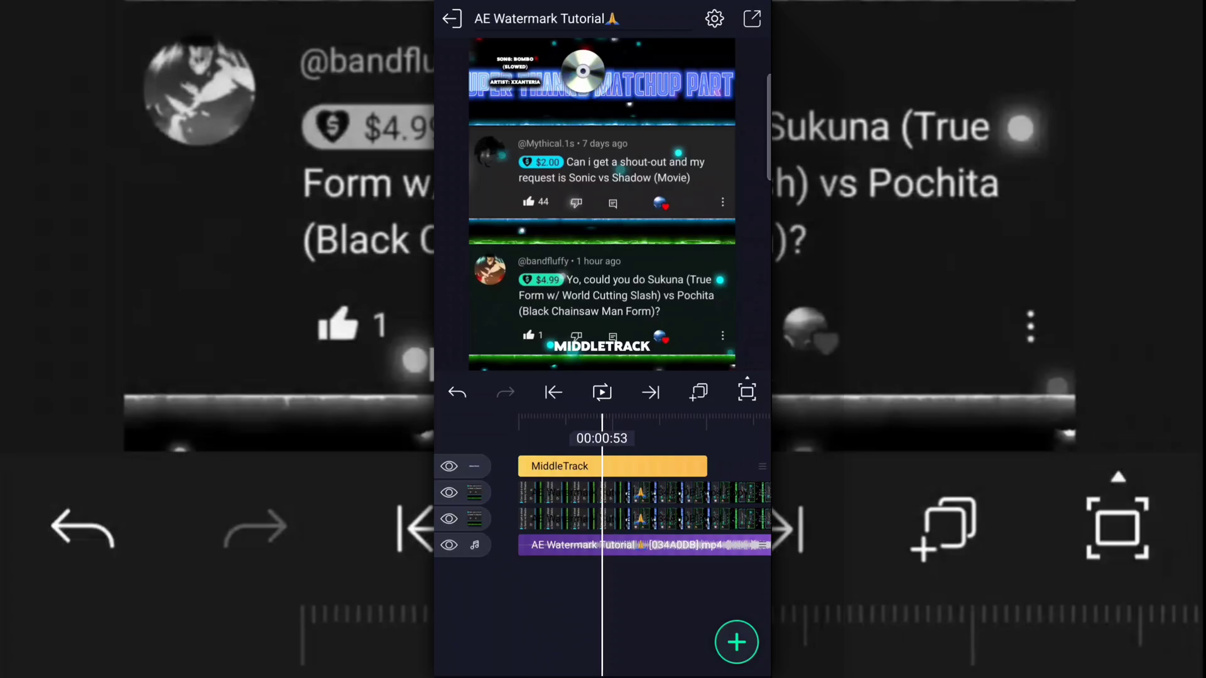
pyautogui.click(612, 466)
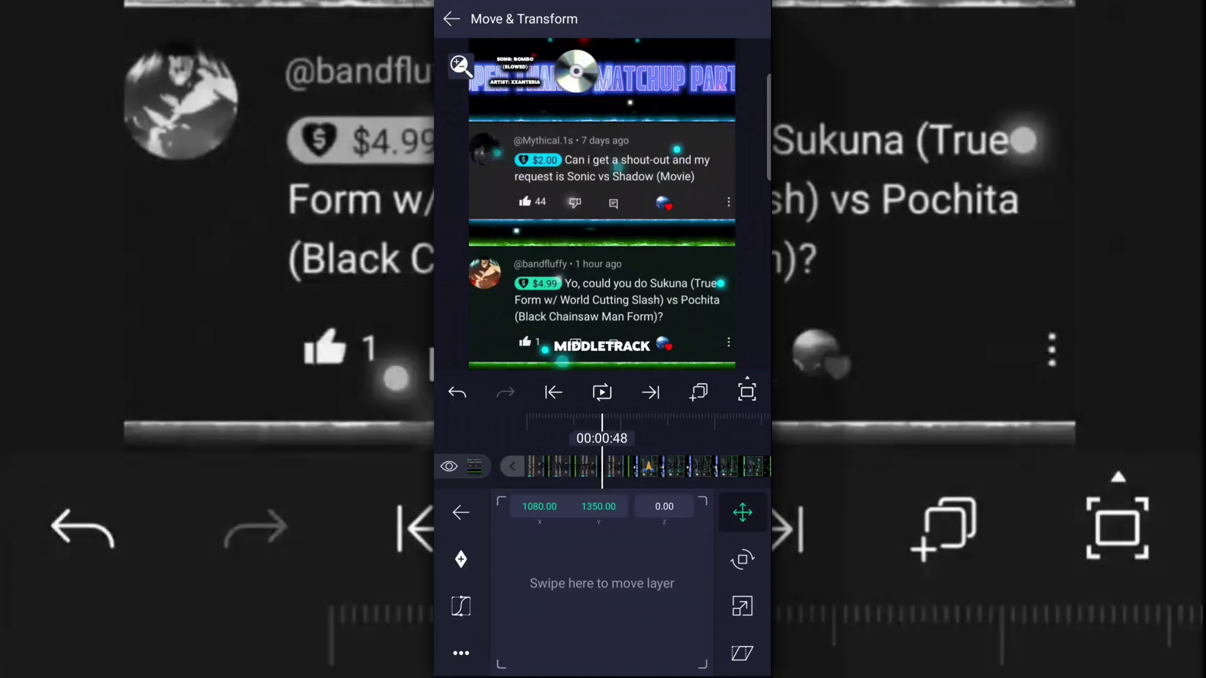
# Step: Rotate the edit copy upside down and group it with the text as a masked group
pyautogui.click(742, 559)
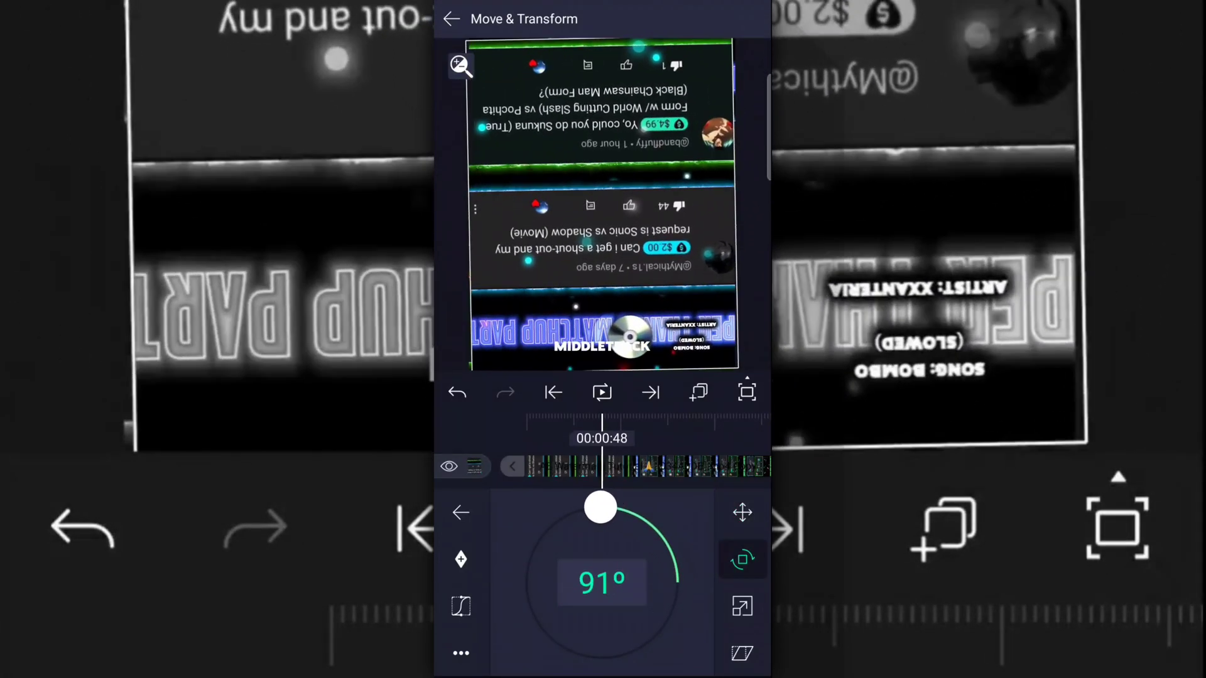
pyautogui.click(600, 582)
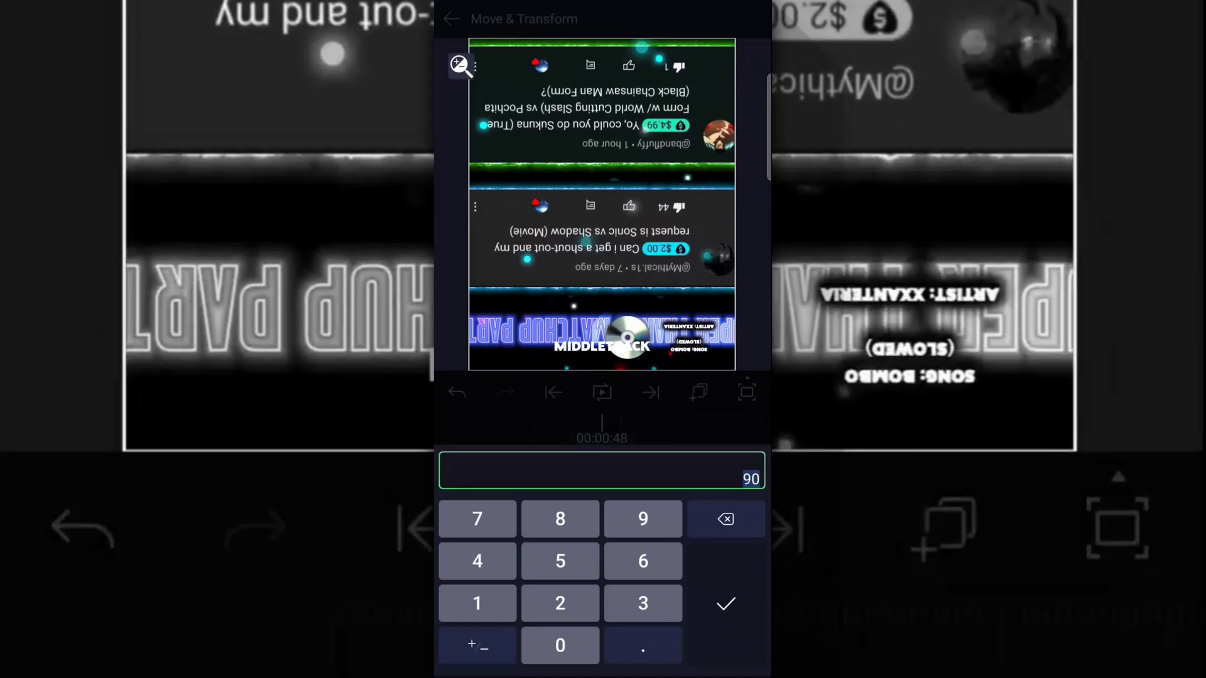
pyautogui.click(723, 603)
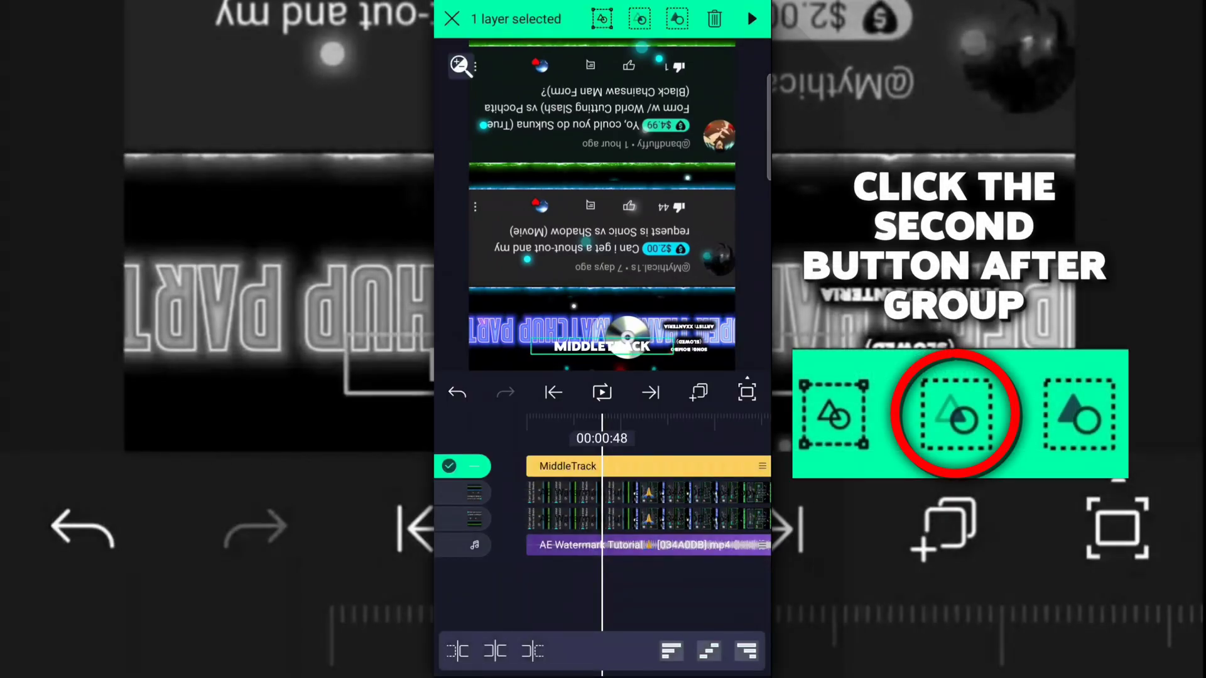
pyautogui.click(464, 492)
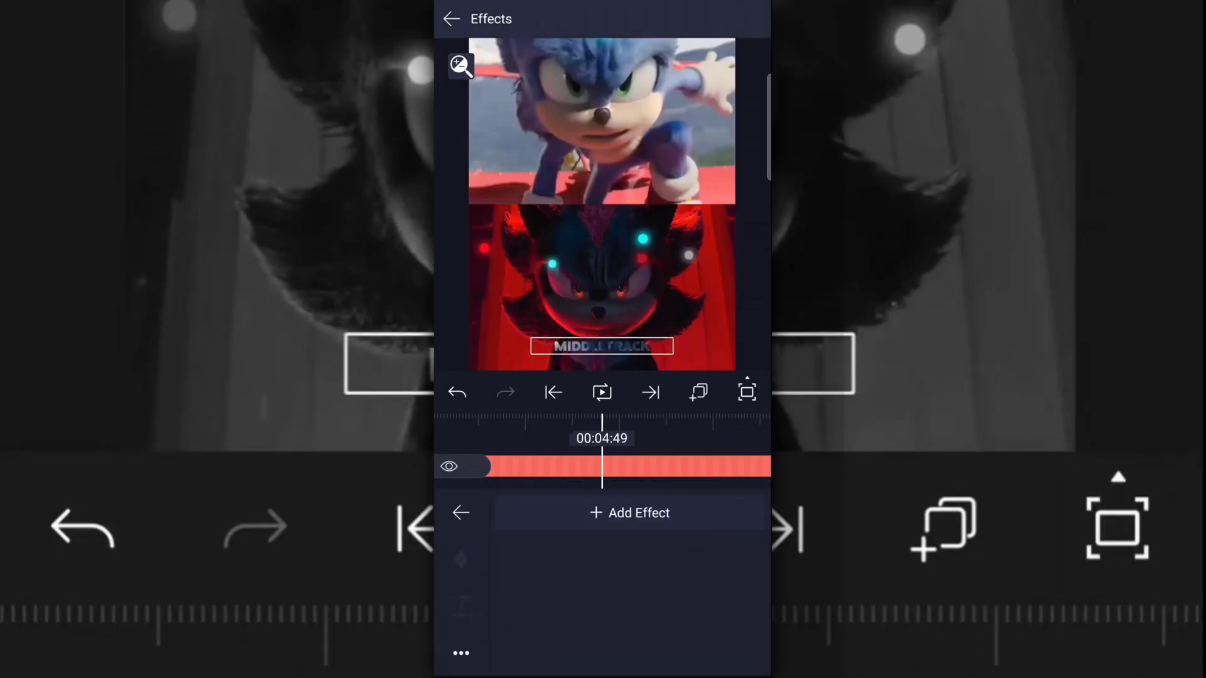
# Step: Add a Long Shadow effect to the group with its angle set to 90 degrees
pyautogui.click(629, 512)
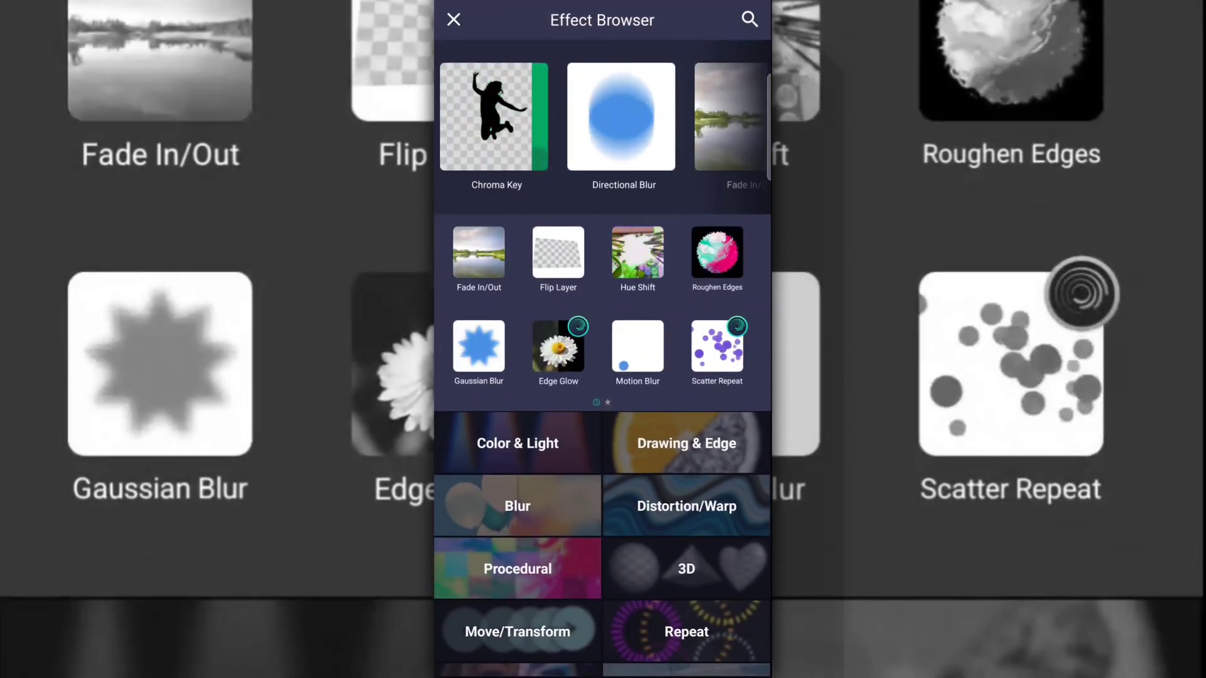
pyautogui.click(749, 18)
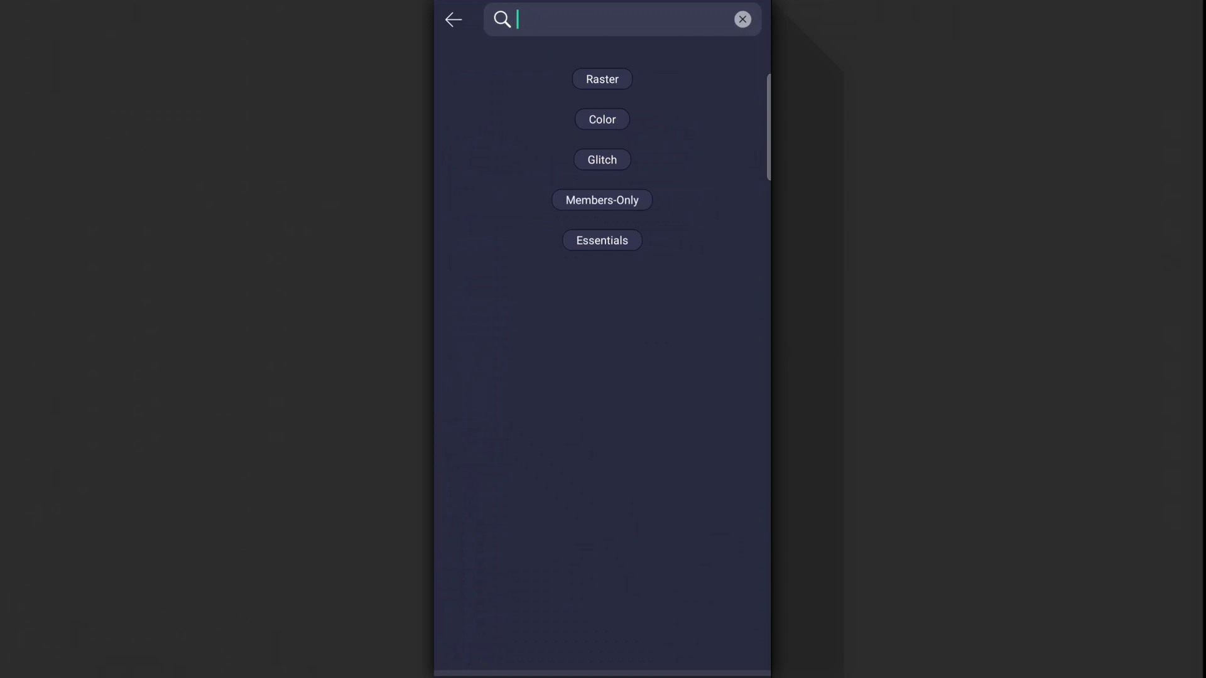
pyautogui.click(622, 19)
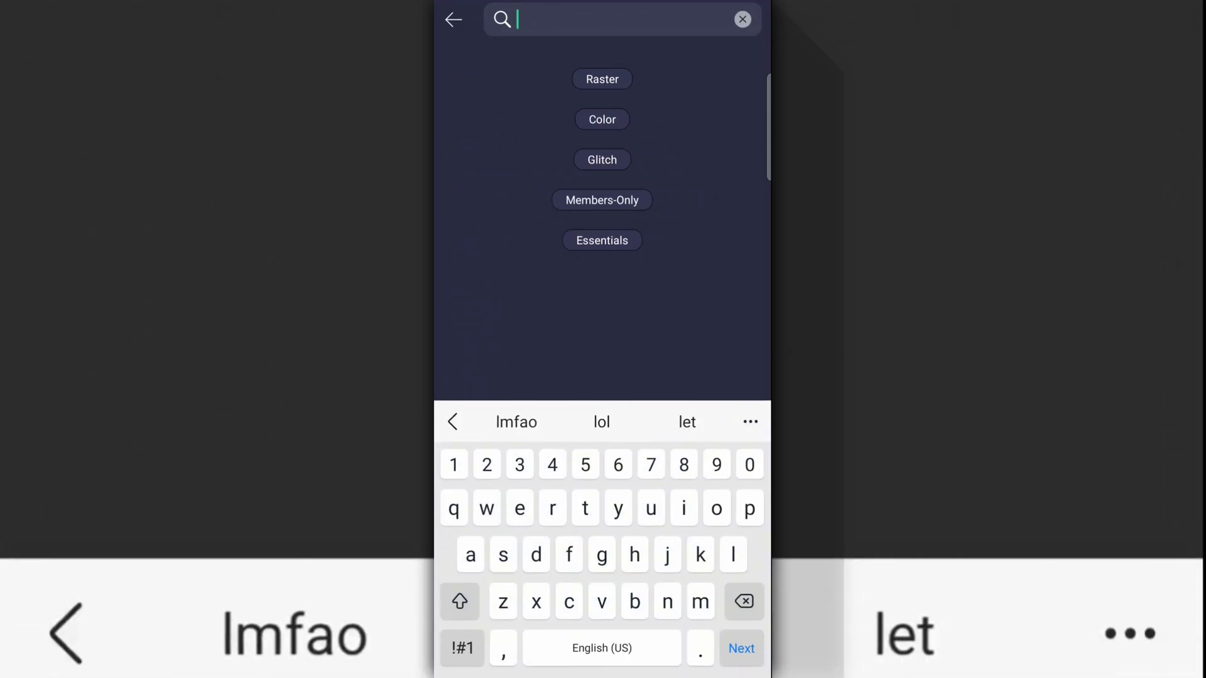
pyautogui.write('lon')
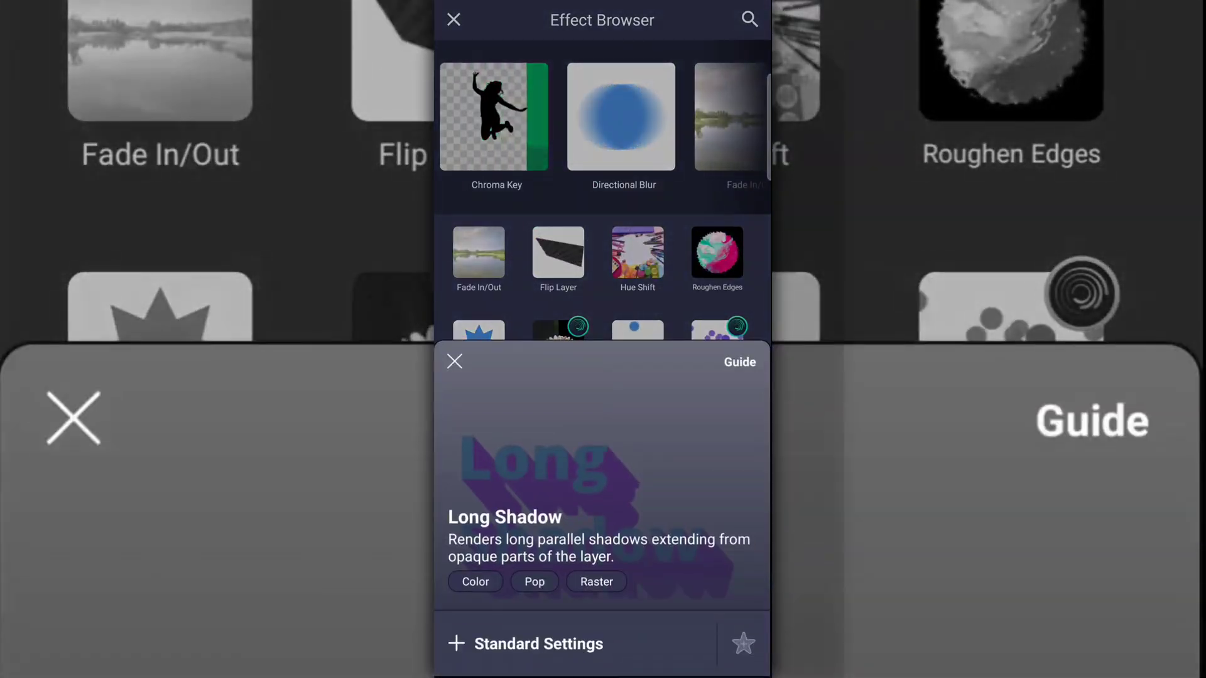
pyautogui.click(525, 643)
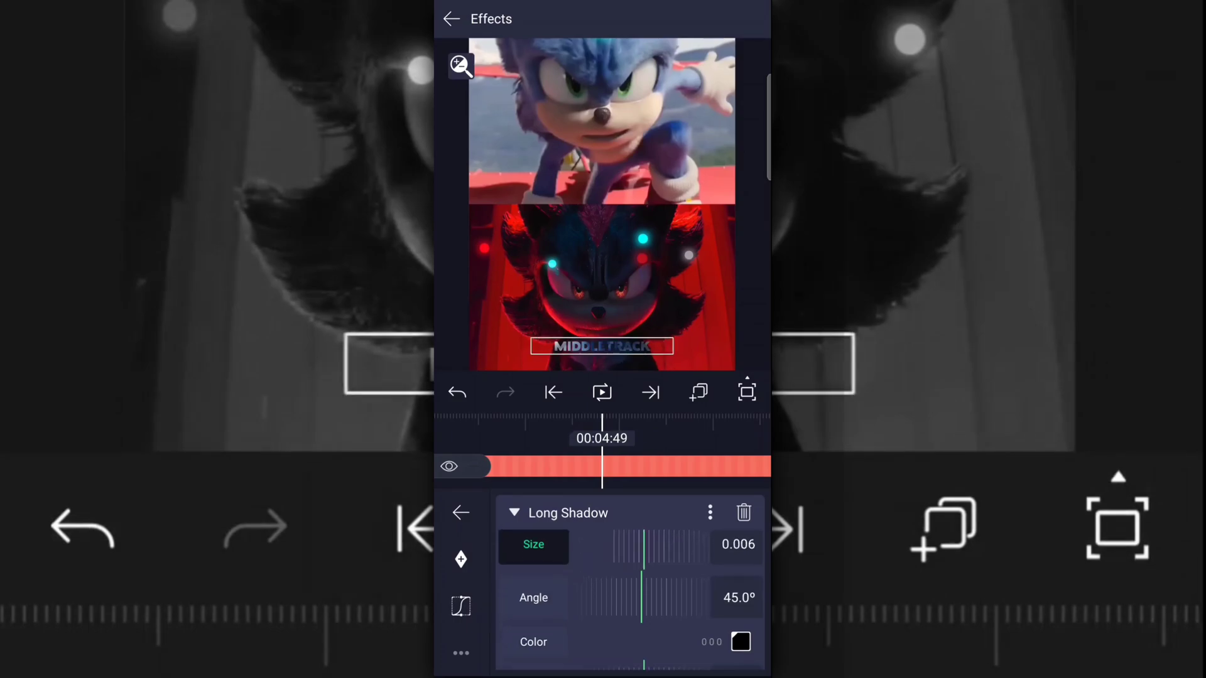
pyautogui.scroll(-3)
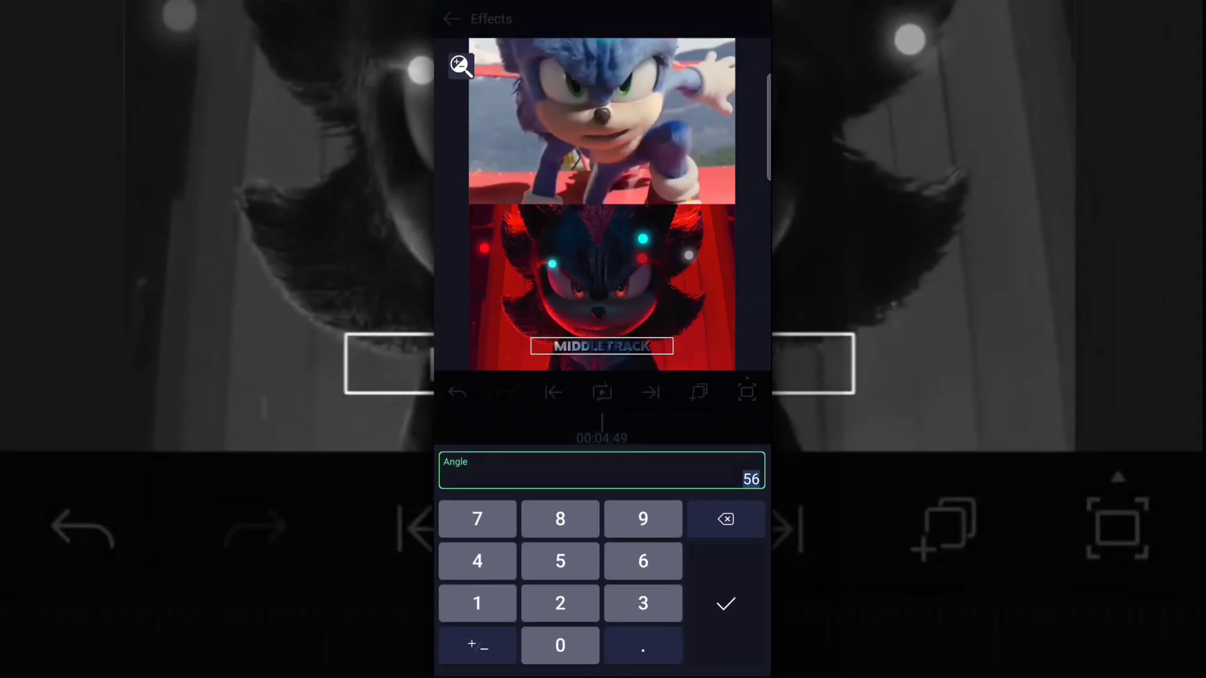
pyautogui.click(723, 603)
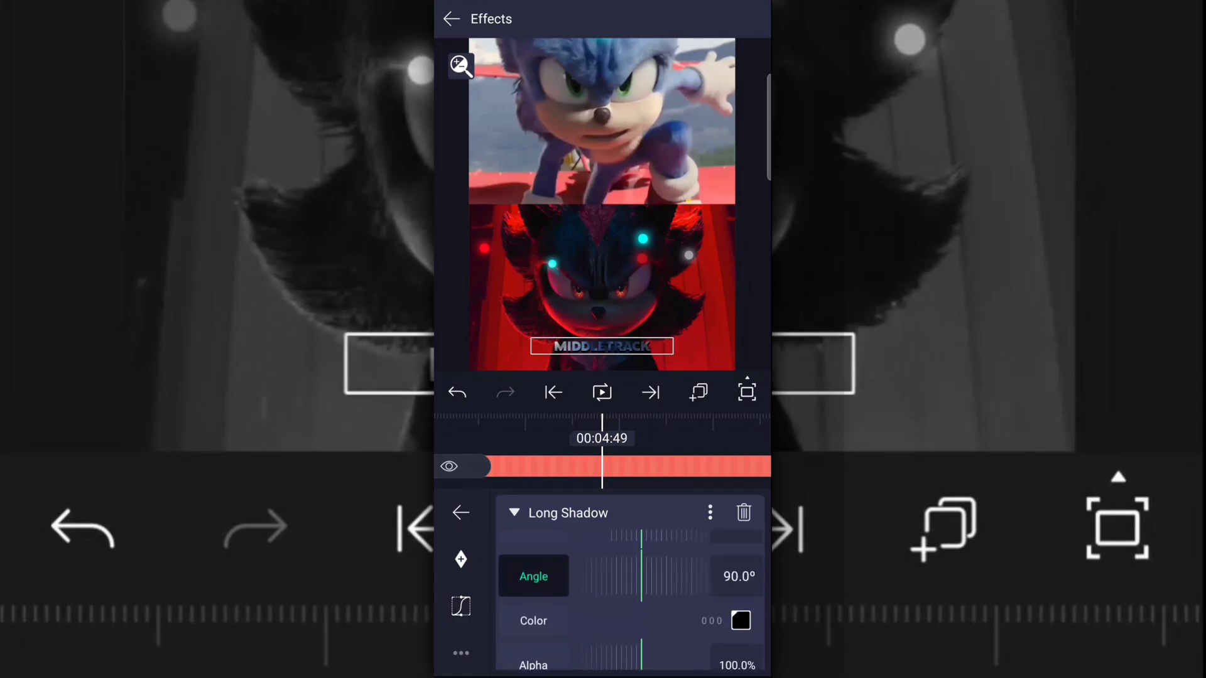
pyautogui.click(514, 512)
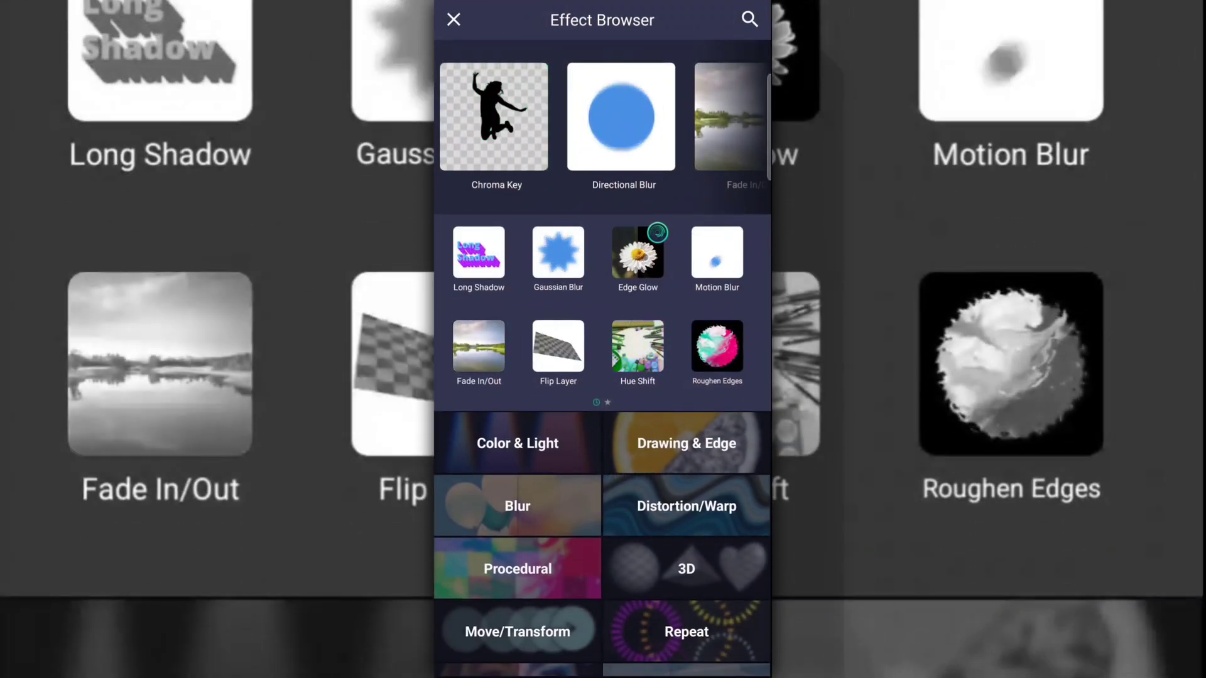
# Step: Add an Edge Glow effect from Drawing & Edge and return to the timeline's start
pyautogui.click(686, 444)
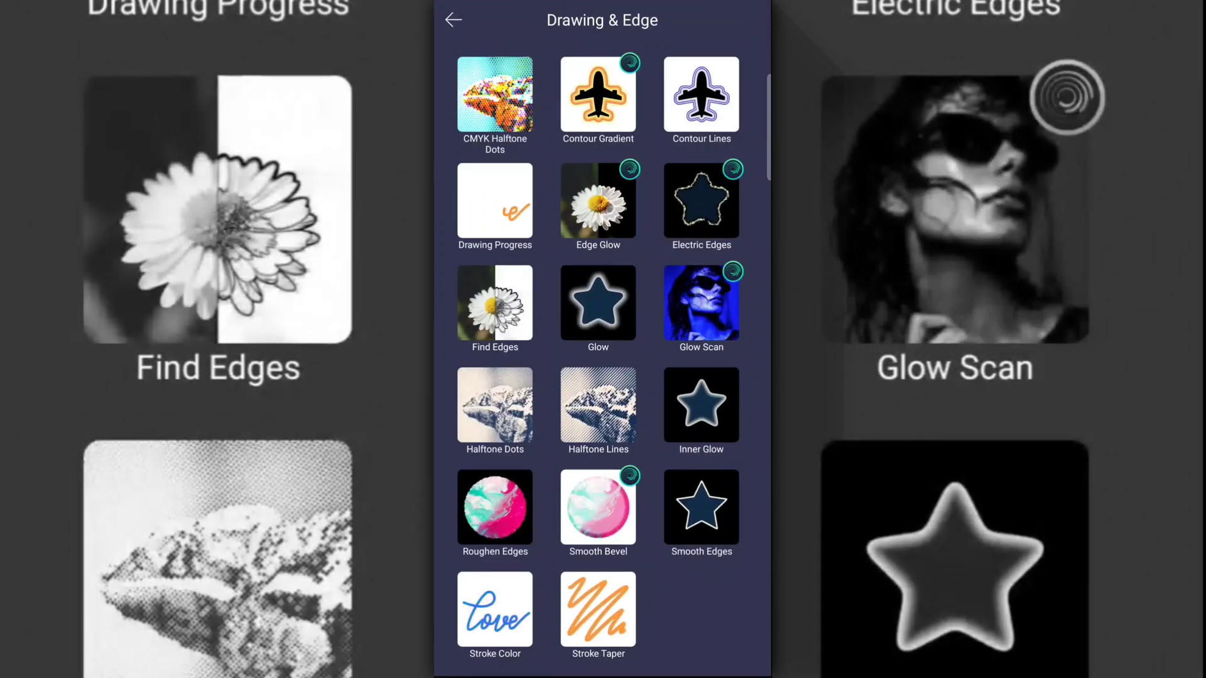
pyautogui.click(598, 199)
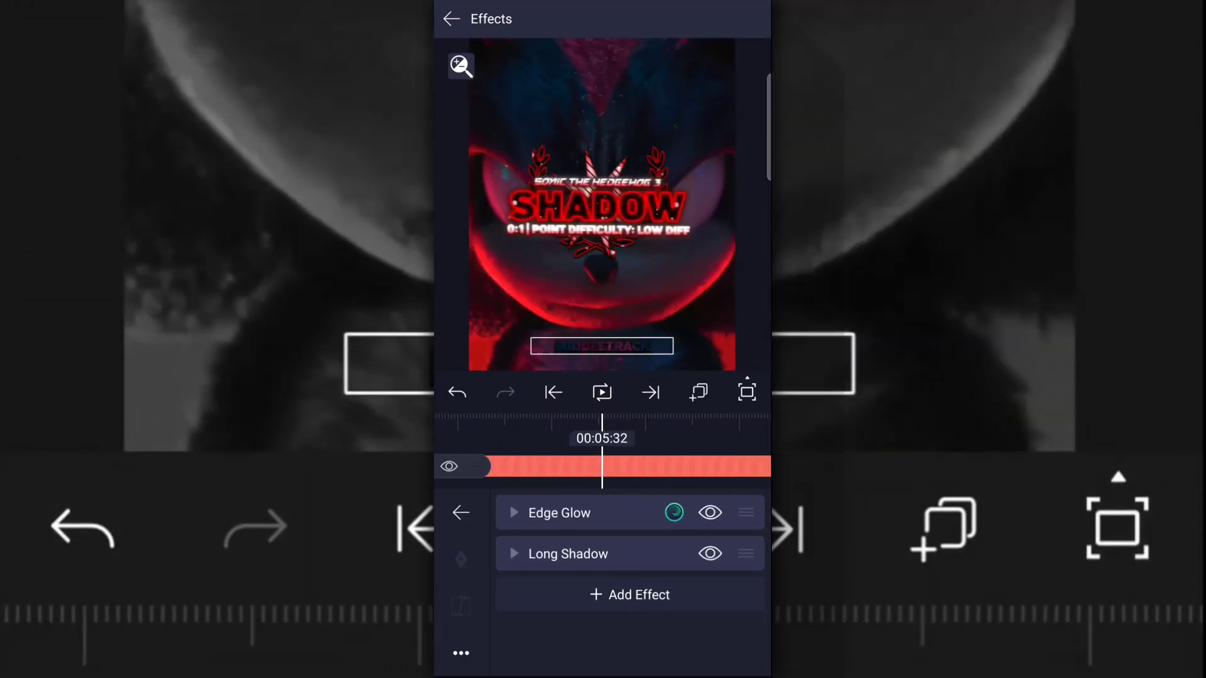
pyautogui.click(513, 512)
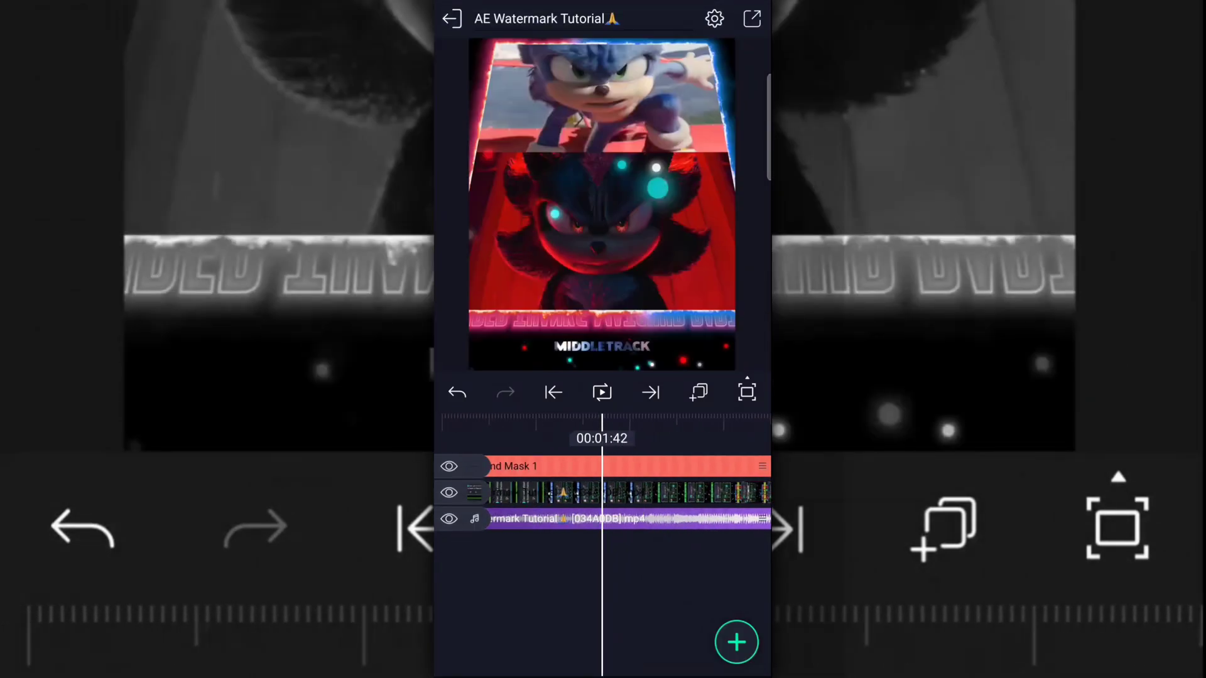
pyautogui.click(553, 392)
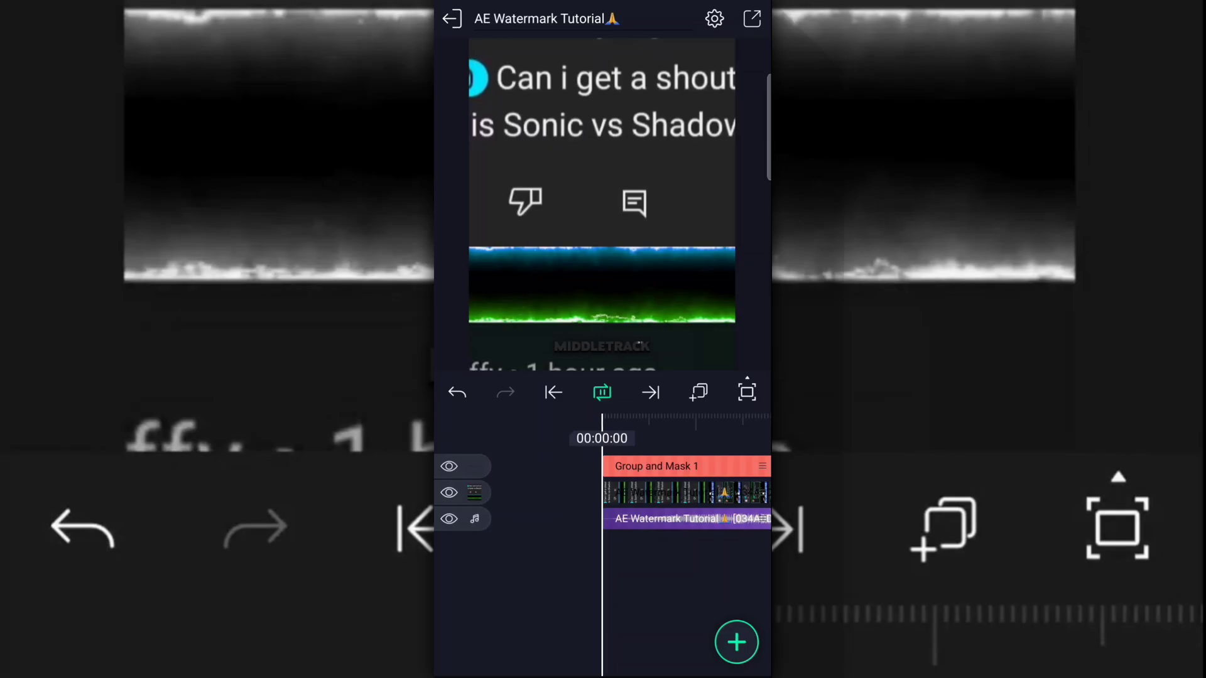